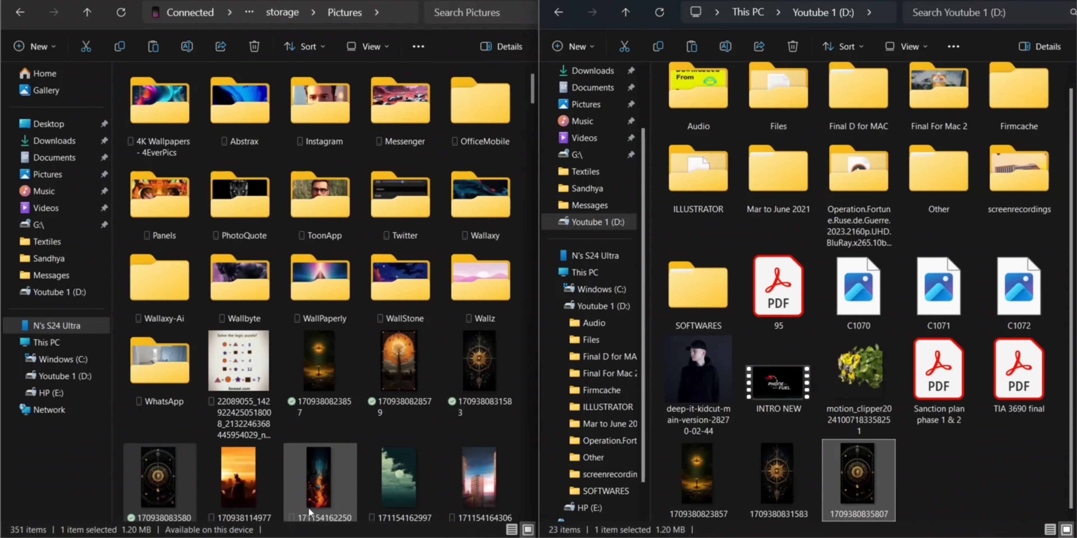
Select the orange sunset photo on the phone so it begins syncing to Youtube 1 (D:).
{"action": "left_click", "coordinate": [239, 479]}
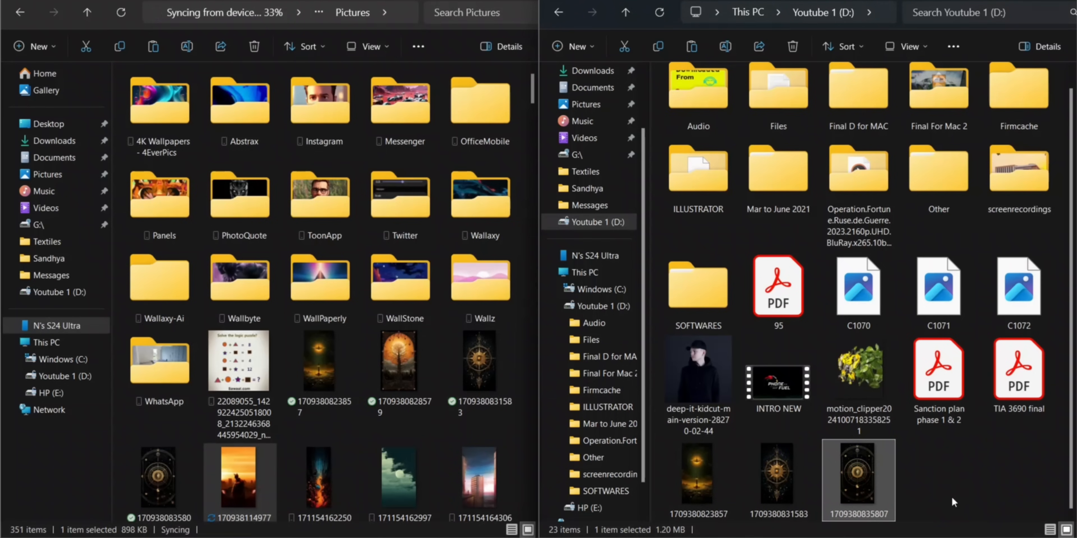